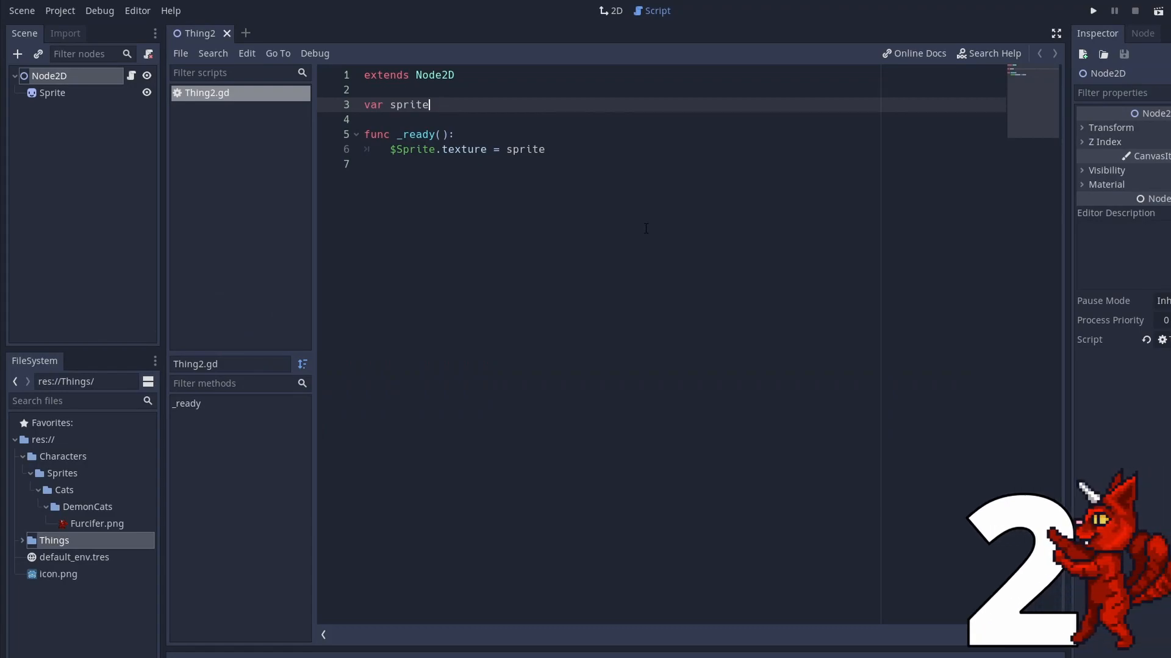
Step: Type '= preload(' after 'var sprite' in the Thing2 script
type("= preload(")
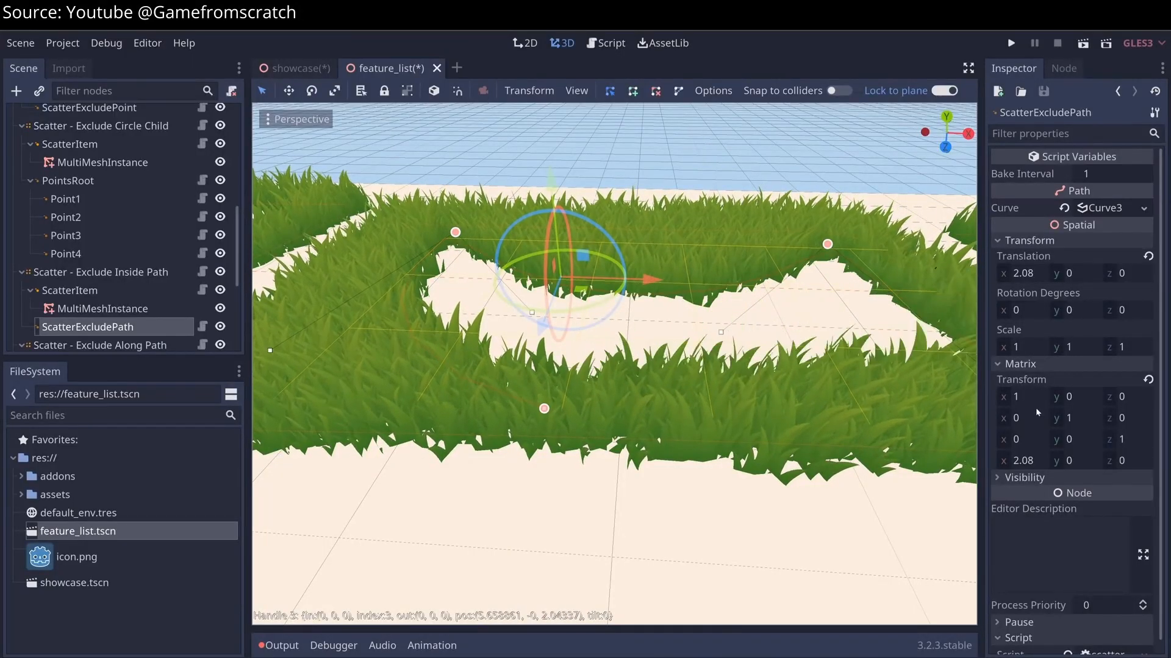
Step: Select the ScatterExcludePath node in the feature_list 3D scene
left_click(83, 268)
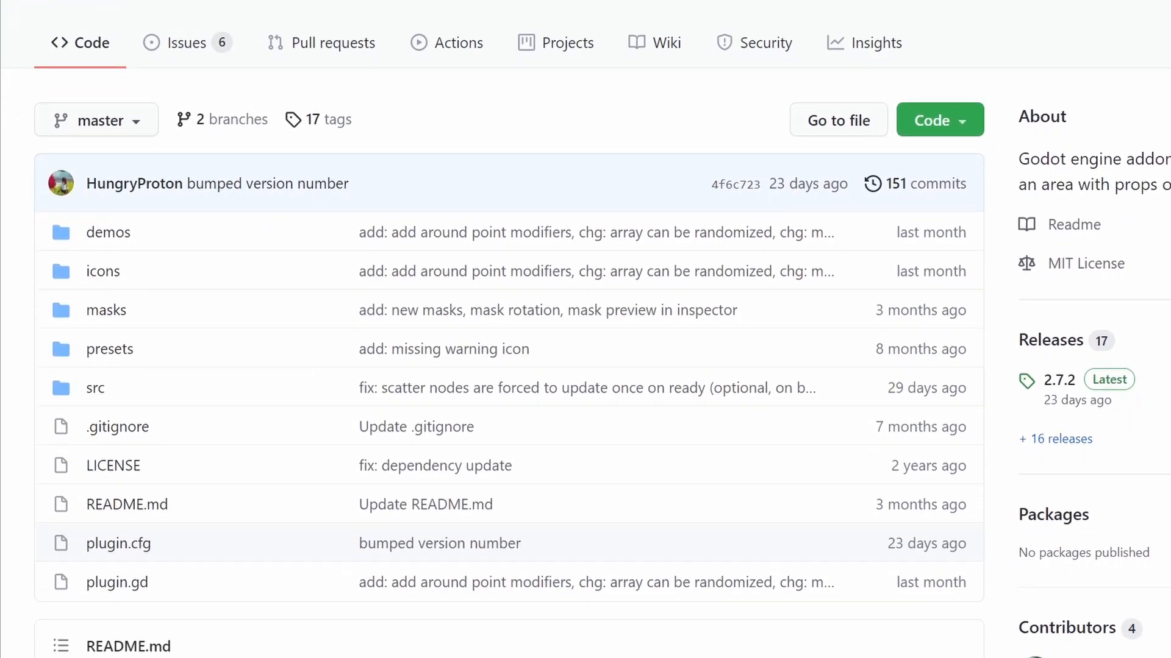
Step: Scroll down the godot-text_effects README to the Effects showcase
scroll("down", 3)
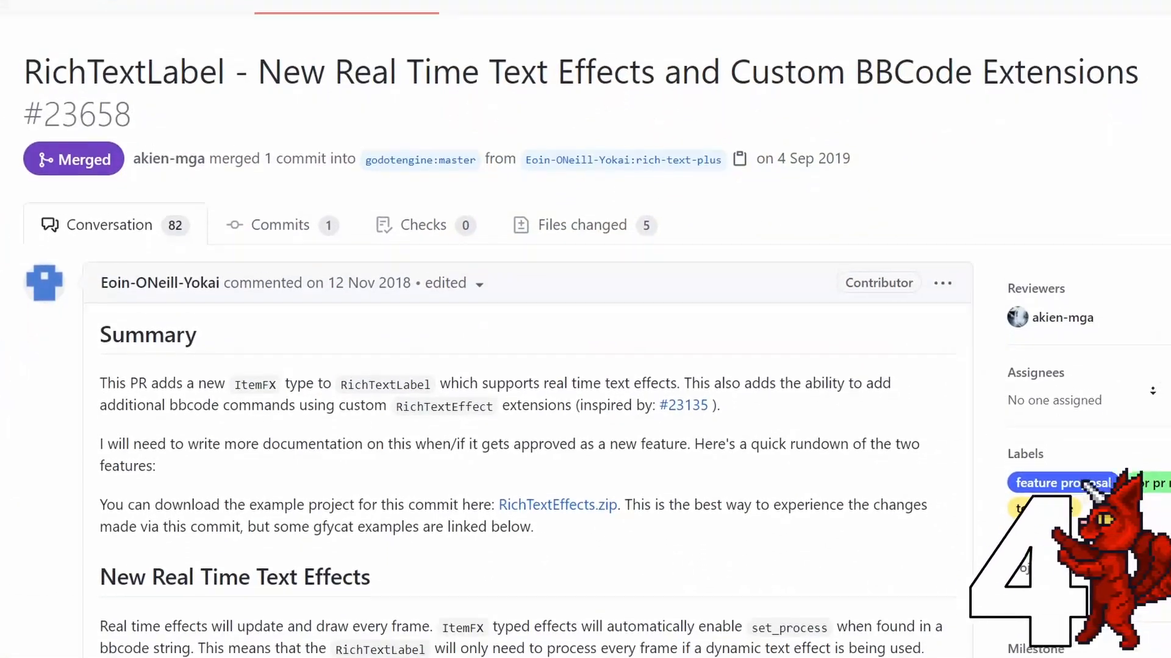
scroll("down", 3)
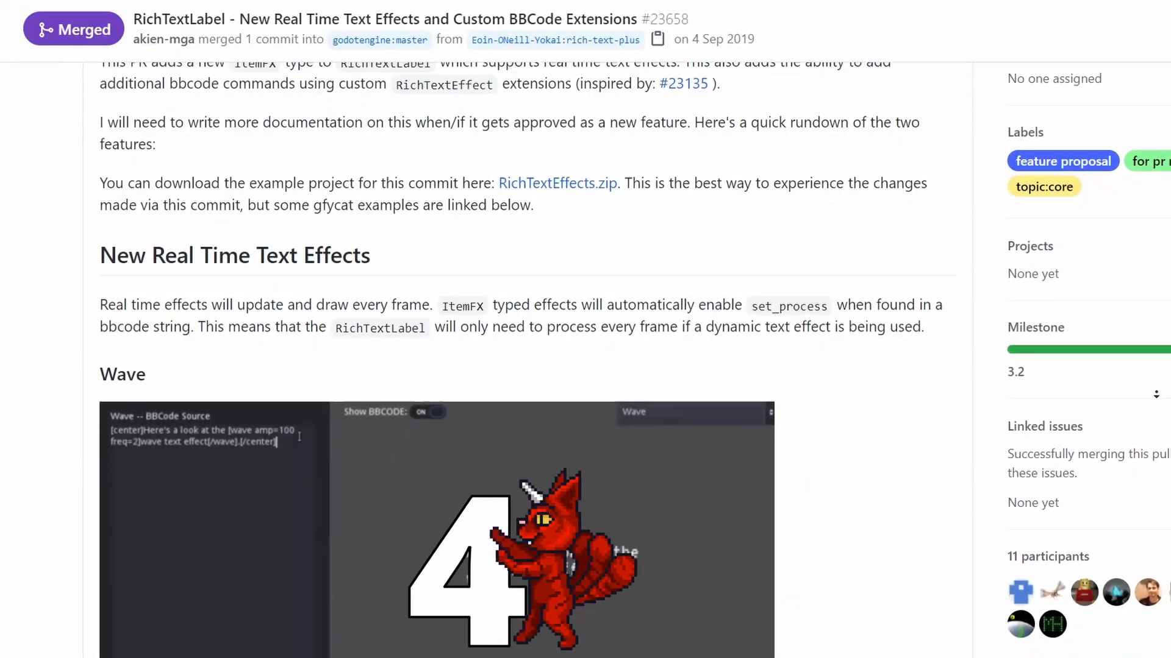
scroll("down", 3)
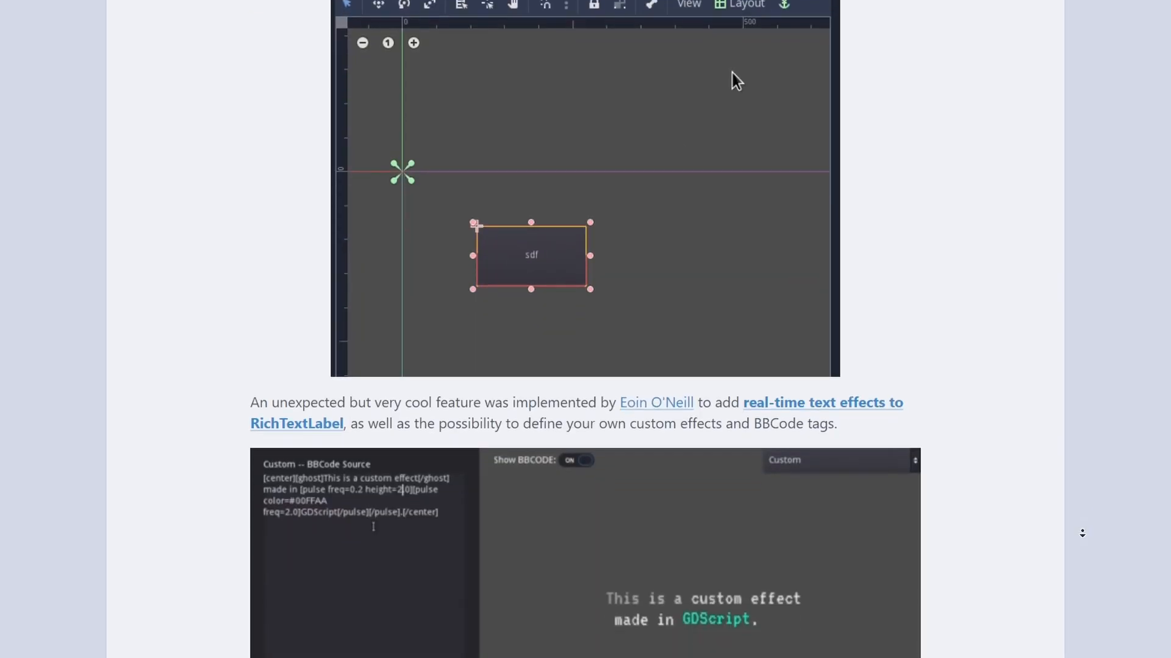
scroll("down", 3)
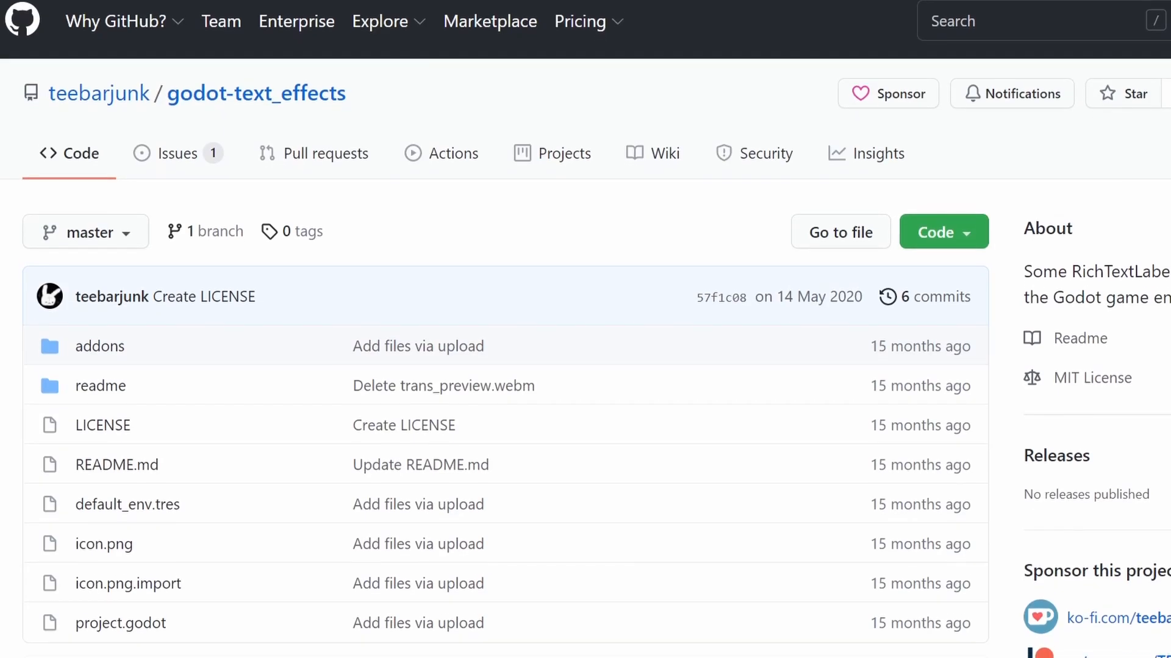
scroll("down", 3)
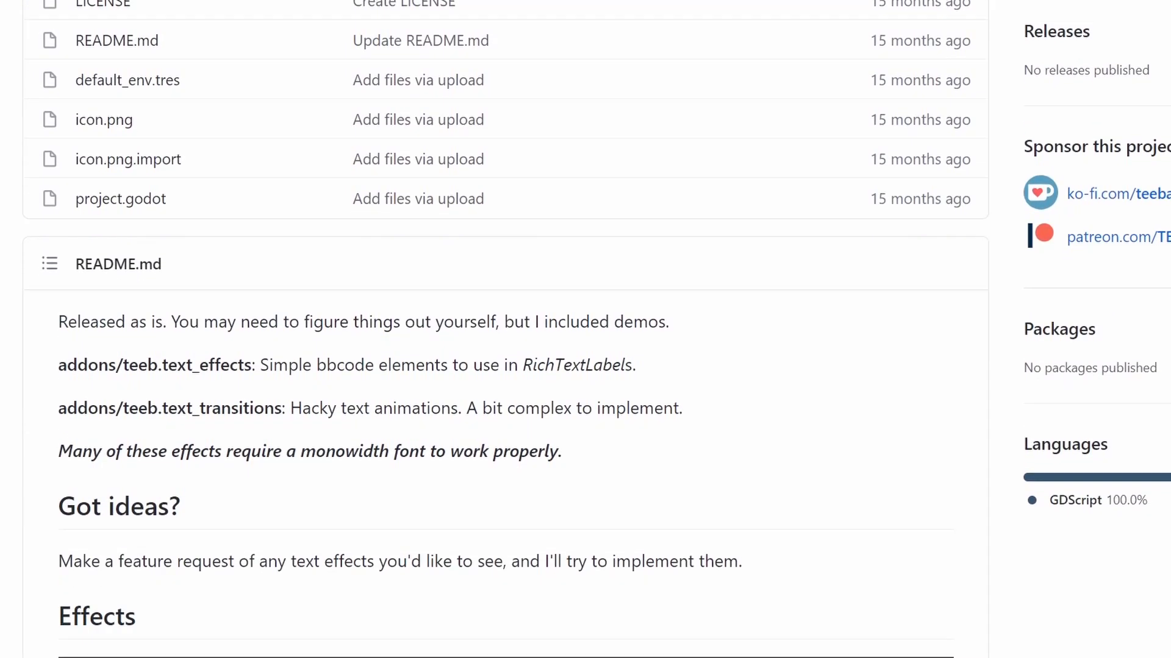
scroll("down", 3)
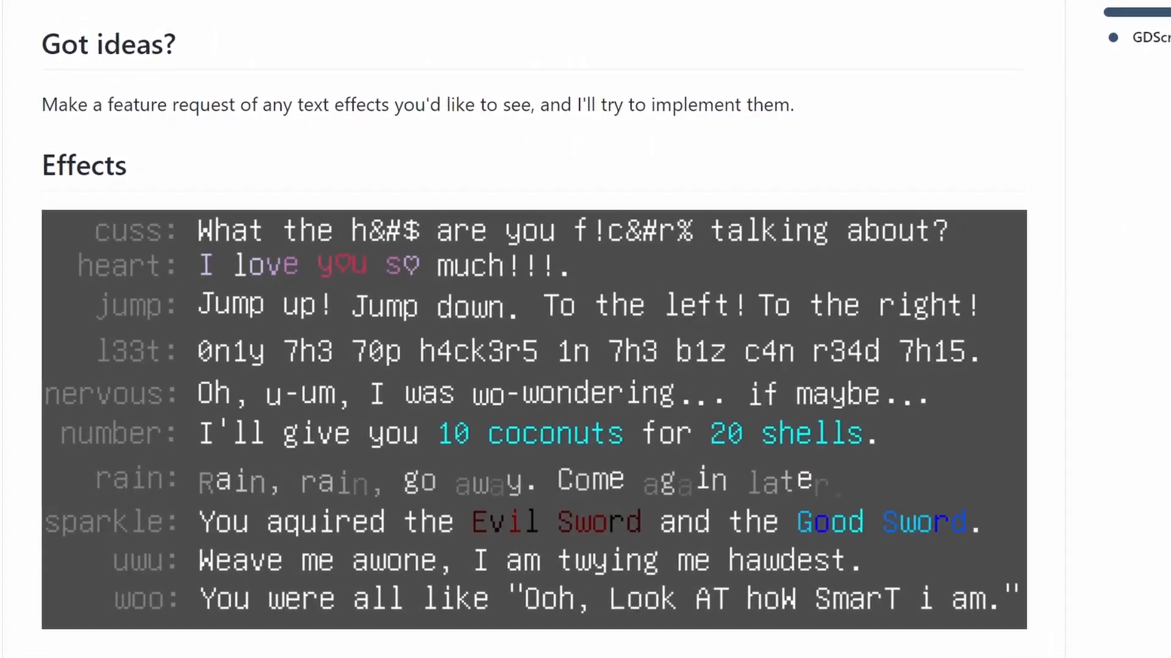
scroll("down", 3)
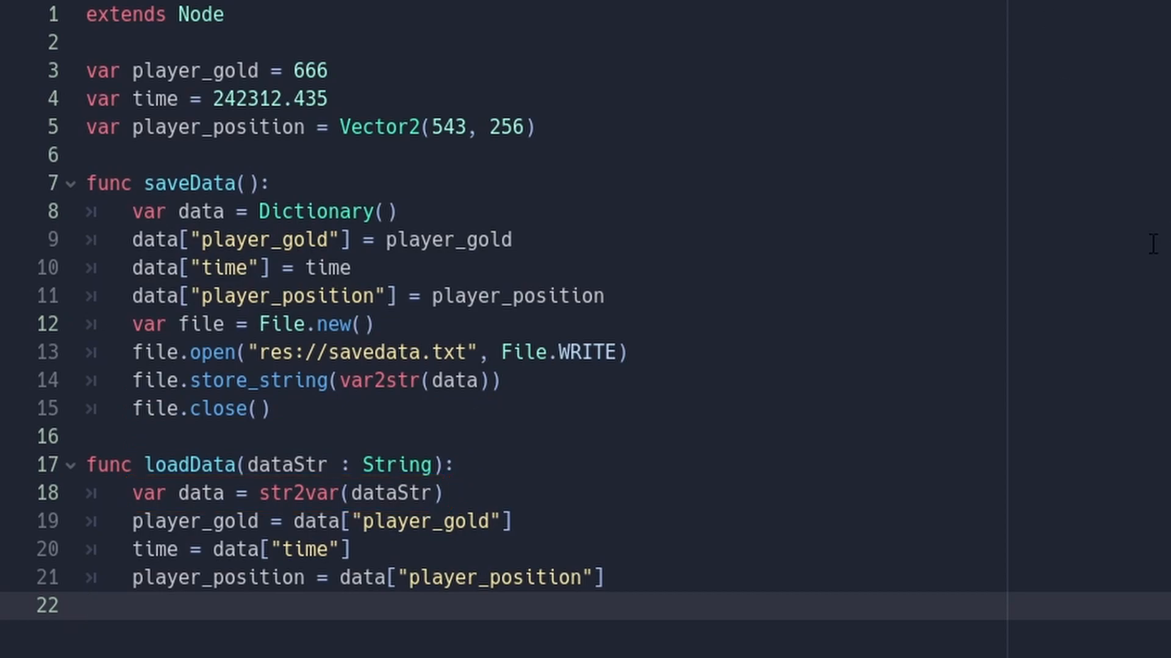
Step: Click in the script editor holding the saveData and loadData functions
left_click(77, 107)
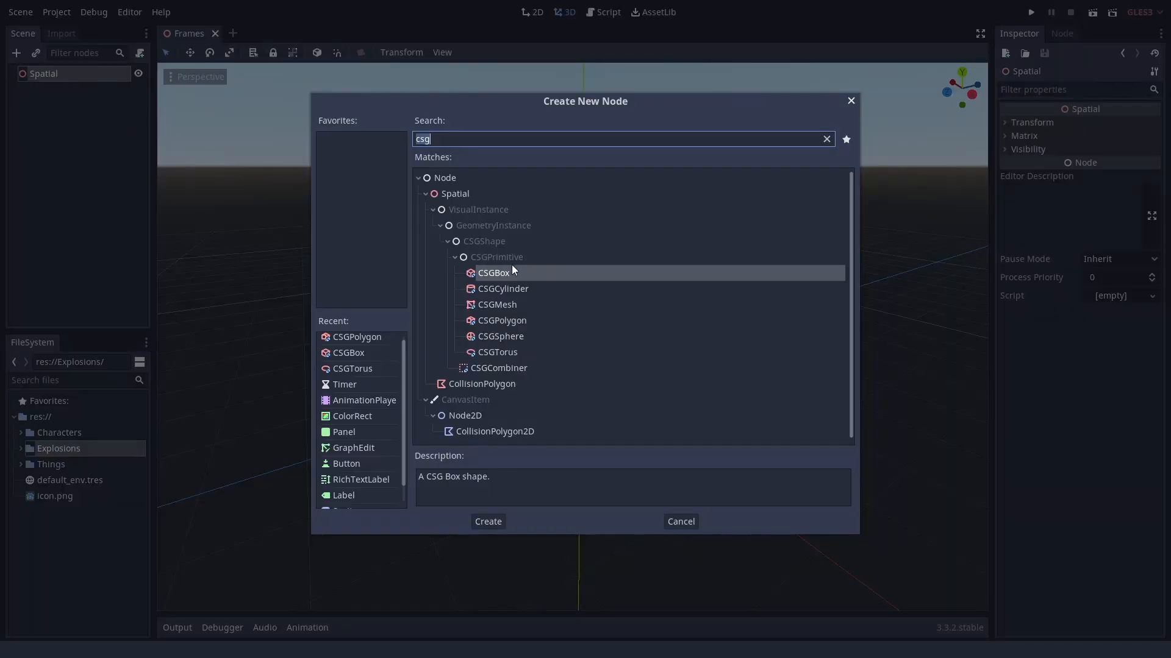
Step: Choose CSGBox from the 'csg' results in Create New Node
left_click(487, 522)
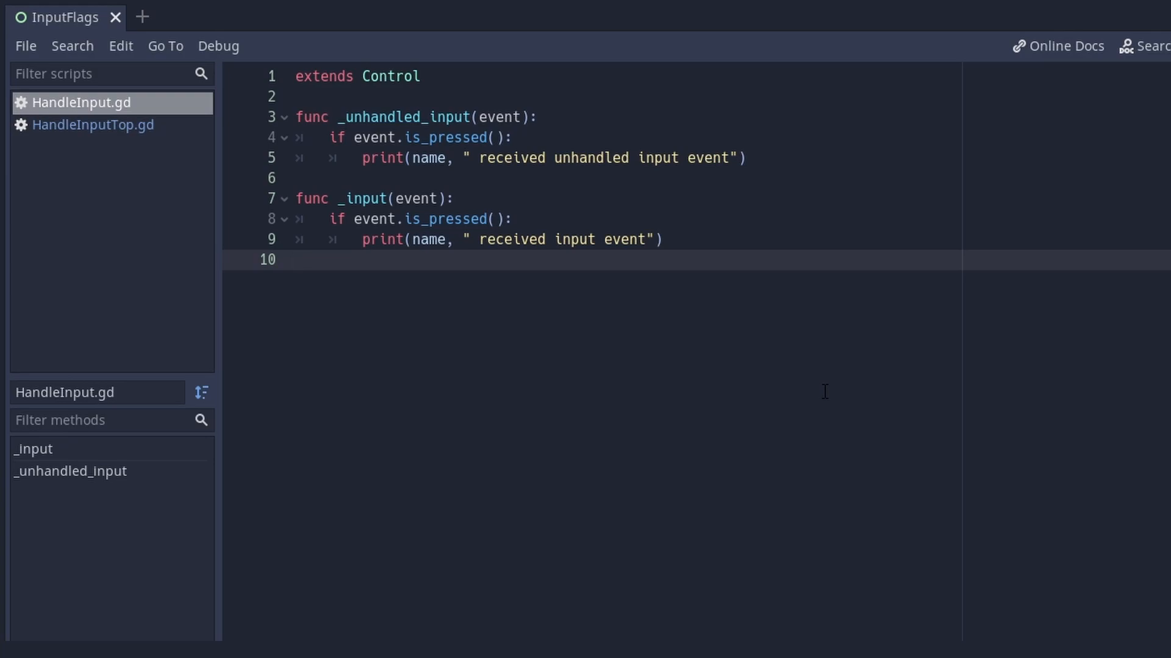
Step: Switch away from HandleInput.gd using the editor's top workspace bar
left_click(573, 12)
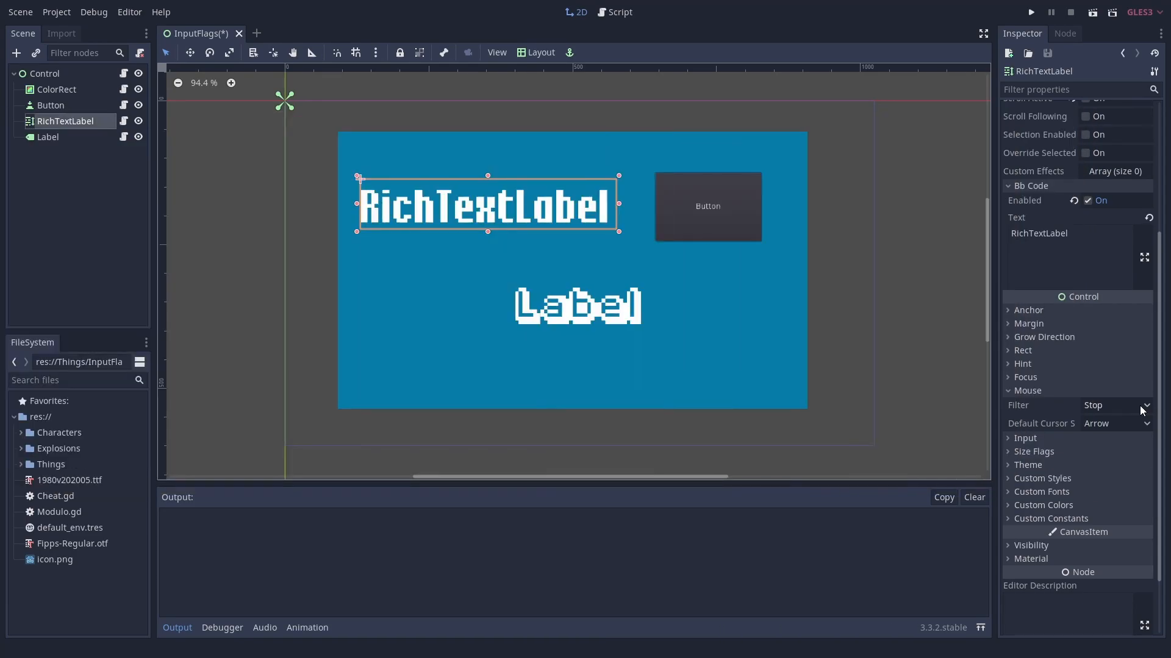
Step: Check Label's mouse filter, run the scene and click the overlapping controls
left_click(48, 137)
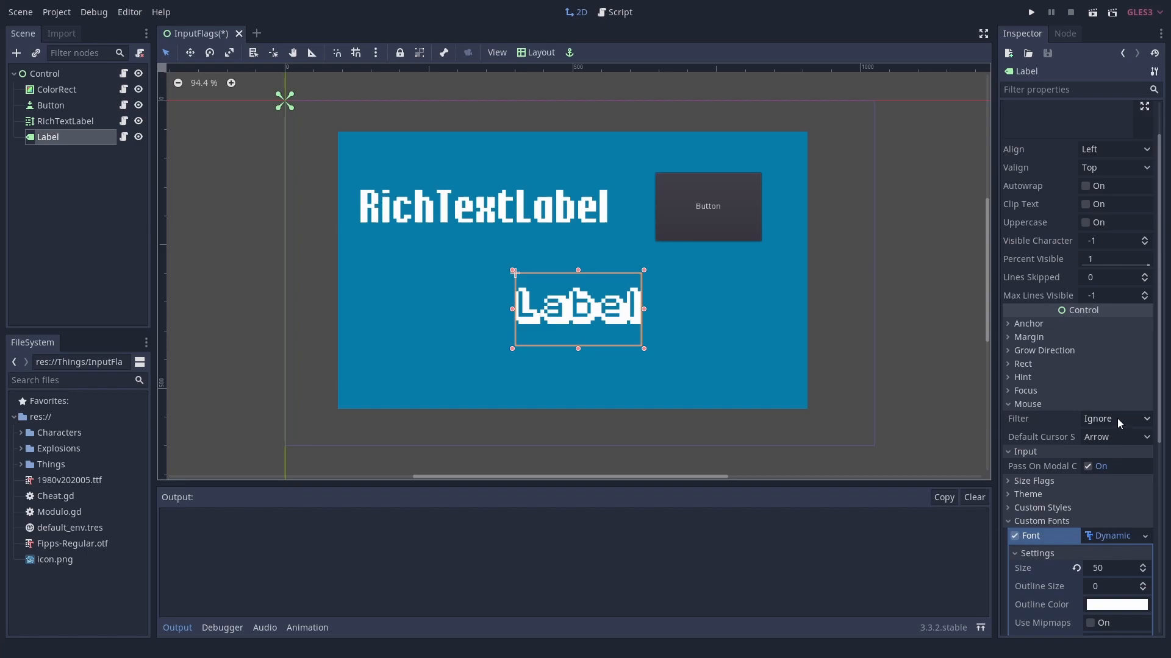
left_click(1031, 12)
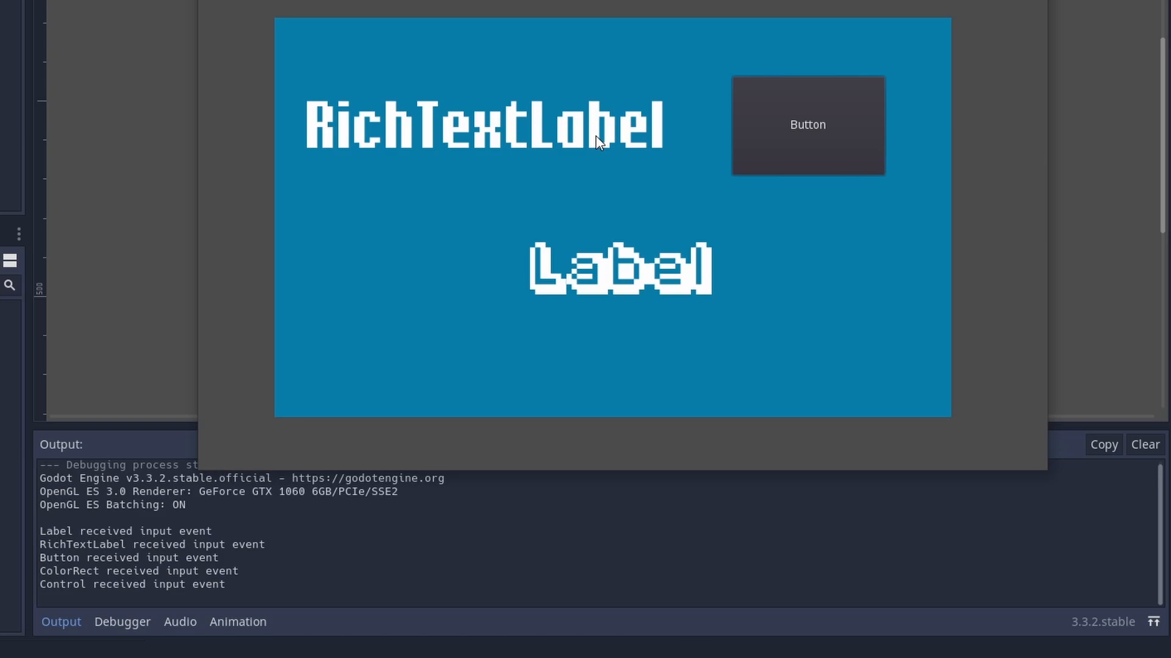
left_click(629, 284)
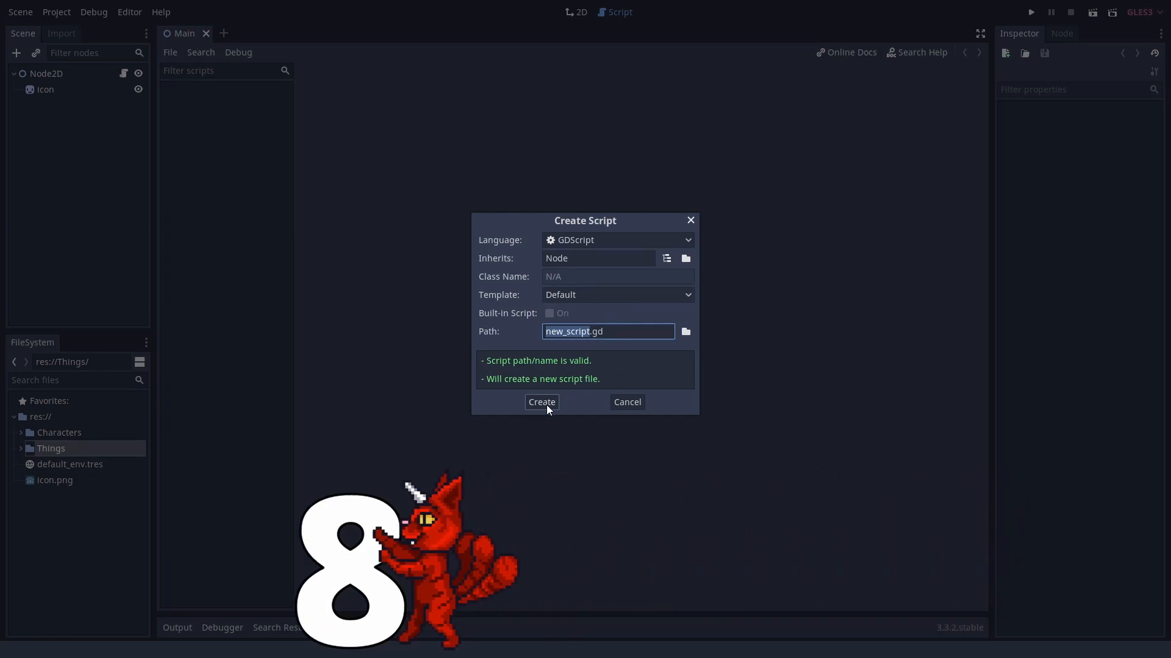
Step: Create new_script.gd with the default template and new_script2.gd with No Comments
left_click(541, 402)
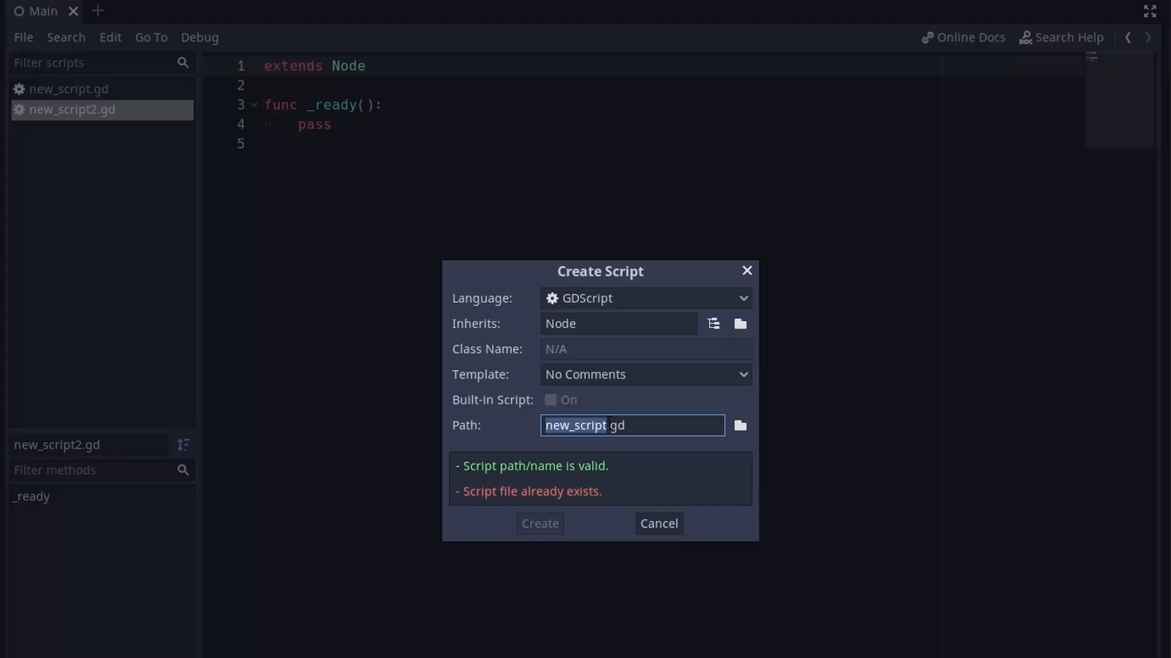
left_click(644, 374)
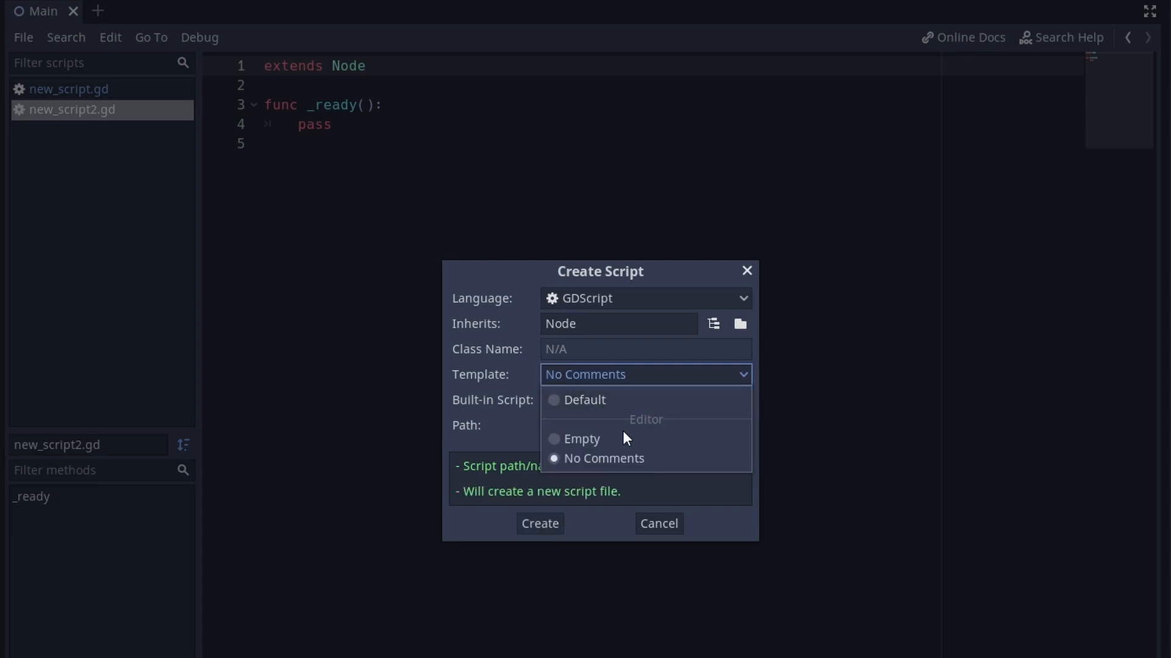
left_click(539, 523)
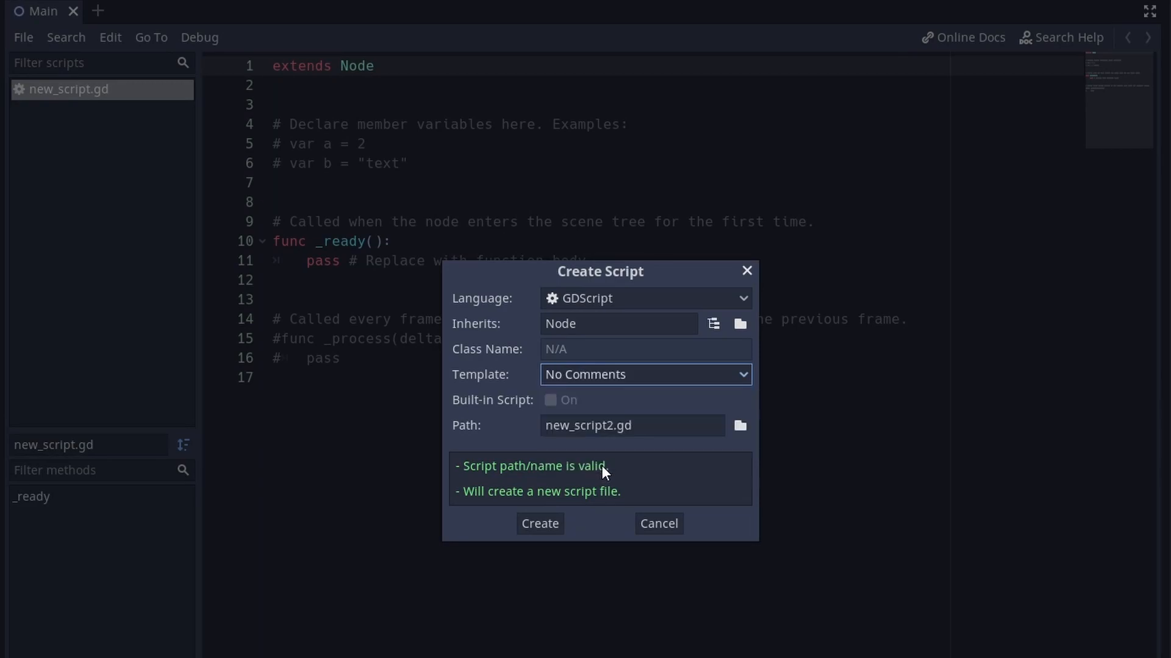
left_click(539, 523)
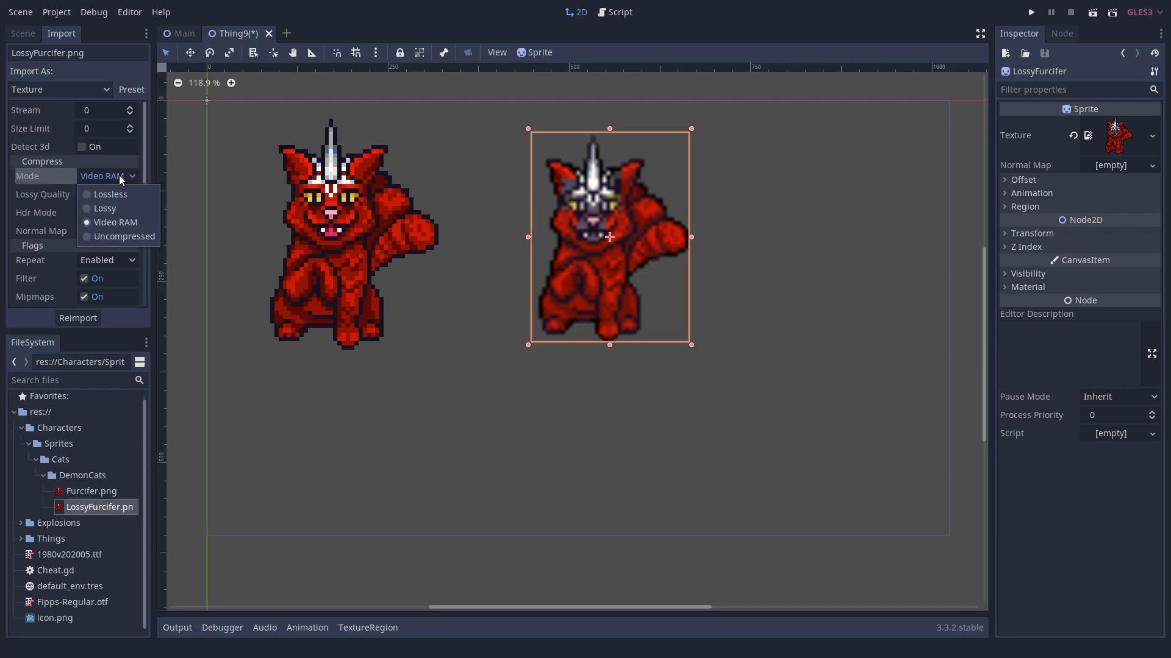
Step: Set LossyFurcifer.png to Lossy compression at quality 0.23 and reimport it
left_click(104, 209)
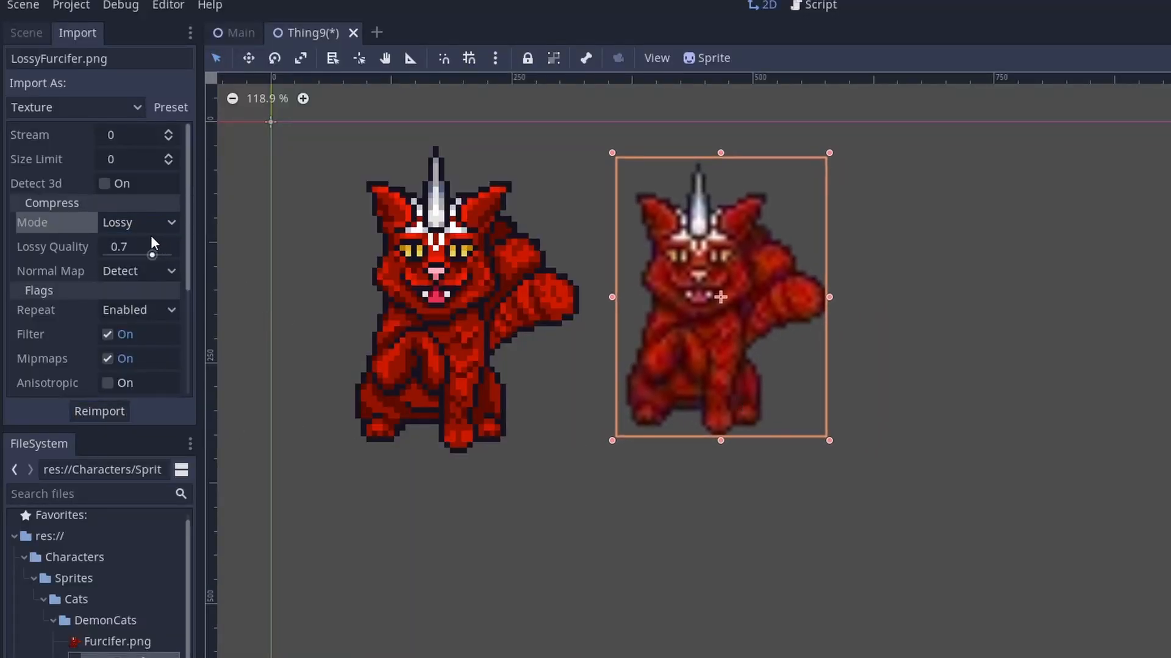
left_click_drag(152, 253, 120, 253)
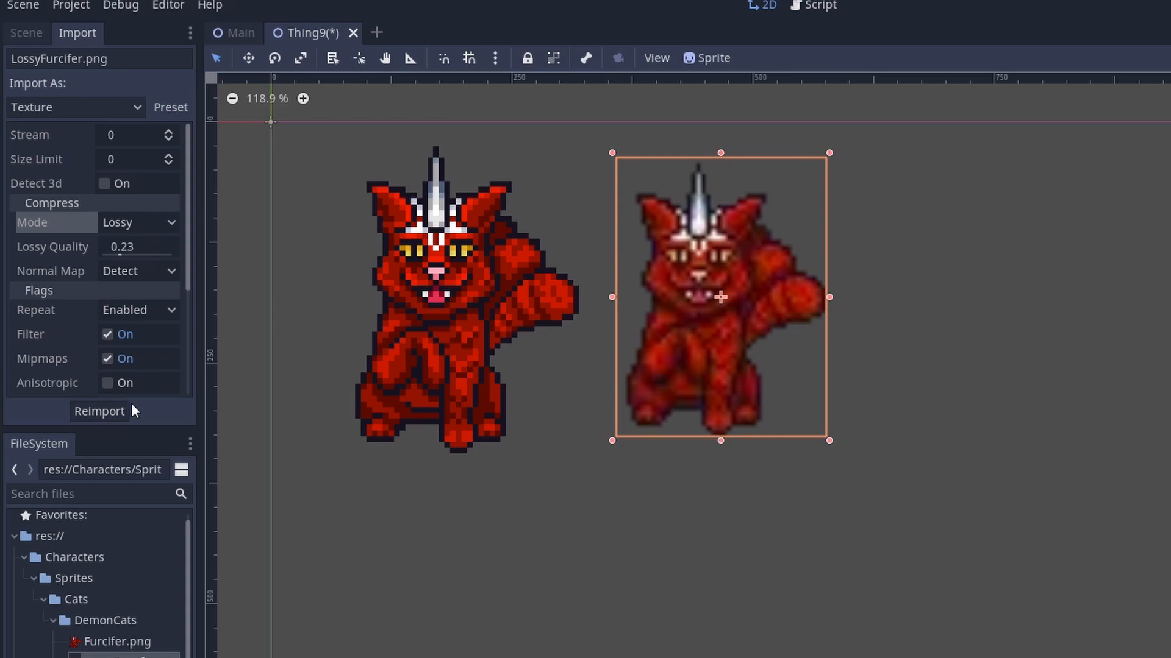
left_click(98, 410)
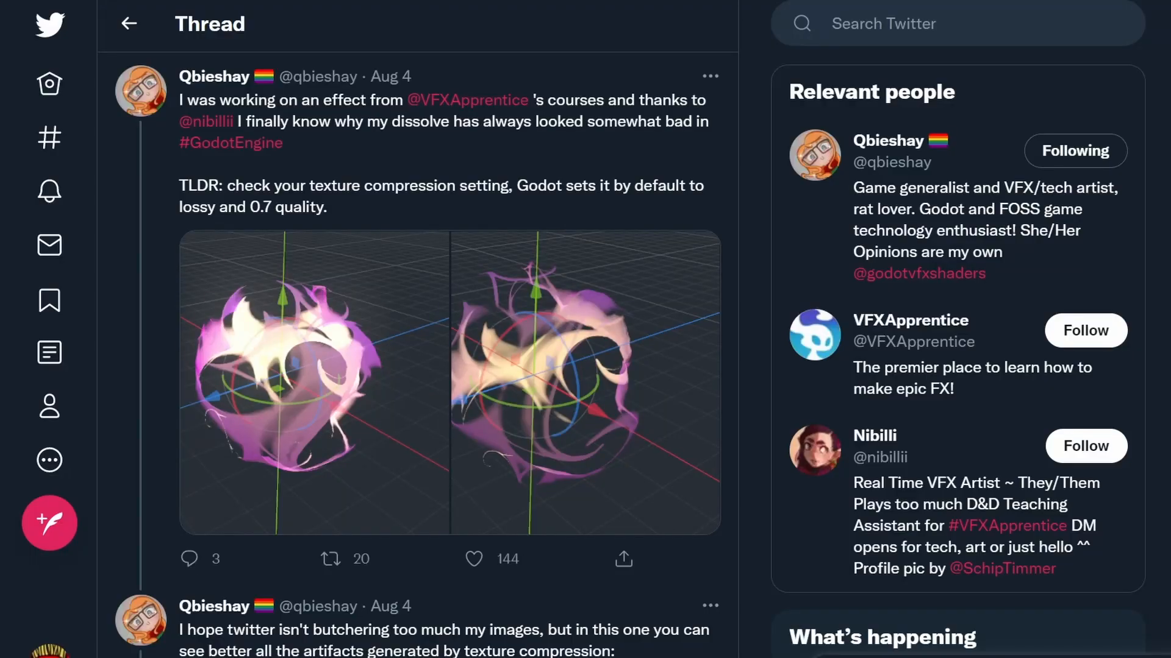
scroll("down", 3)
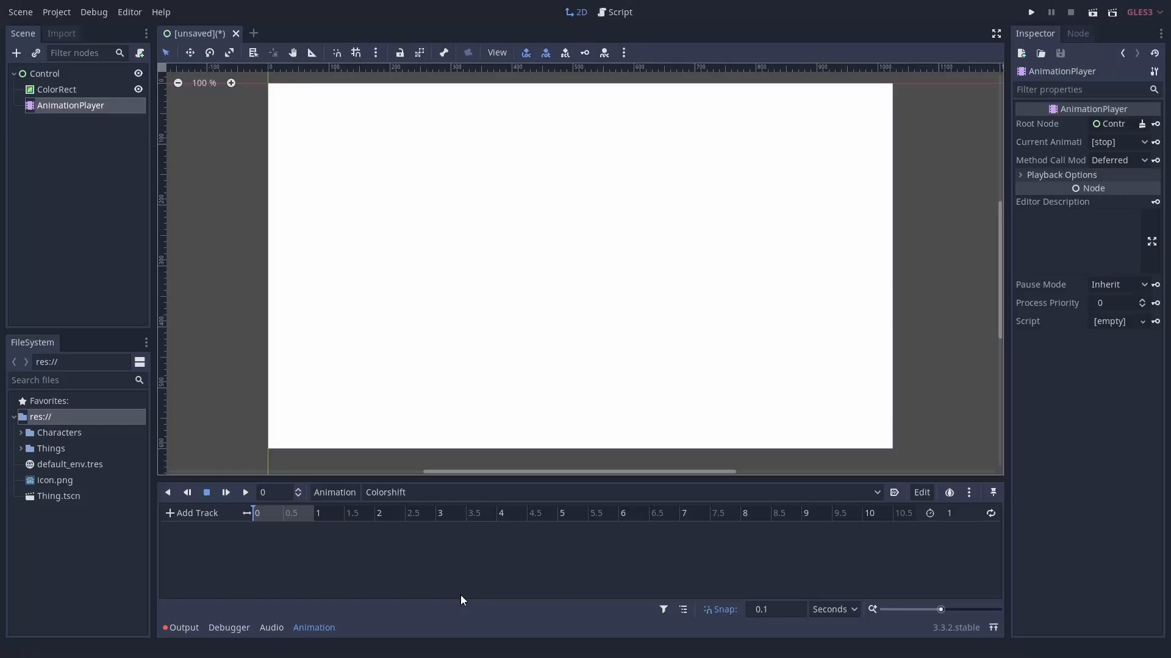
Step: Colour the Clouds animation key cyan and bring up curve resource creation
left_click(195, 513)
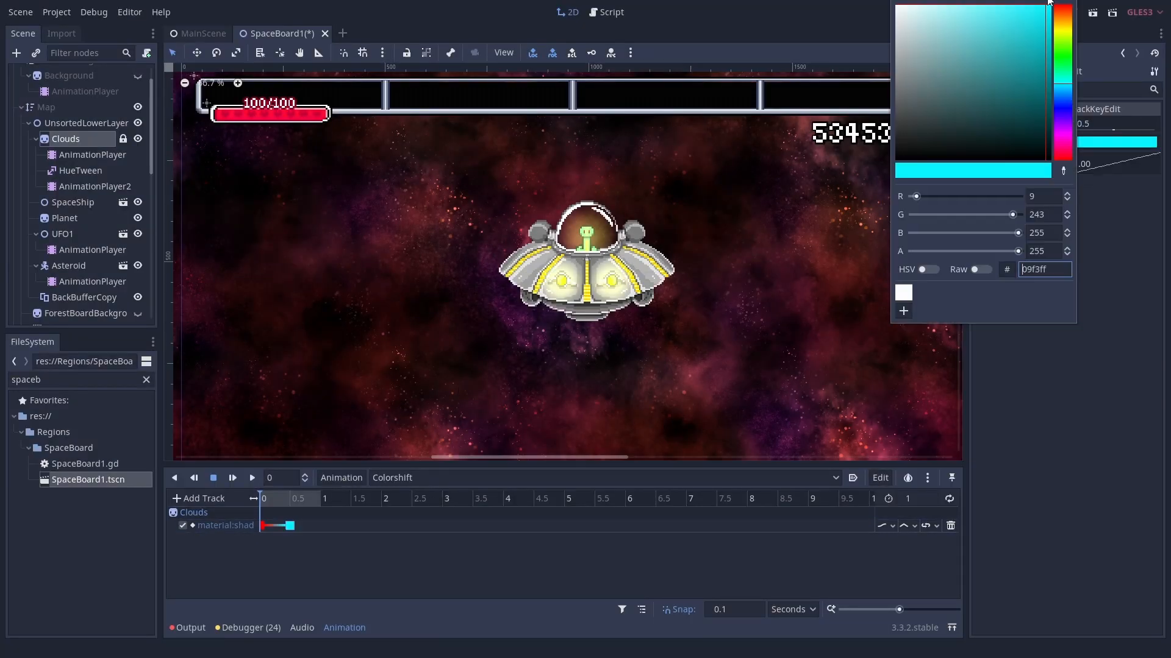
right_click(262, 525)
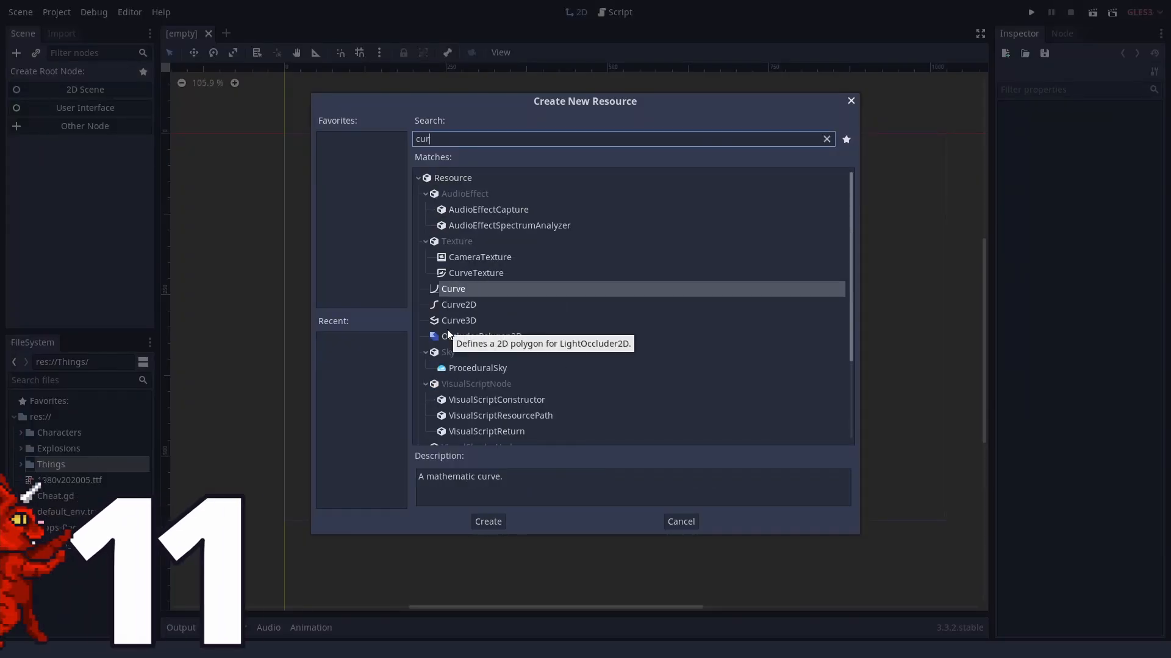
Step: Create a Curve resource and drag a graph point up to form the hump
left_click(487, 521)
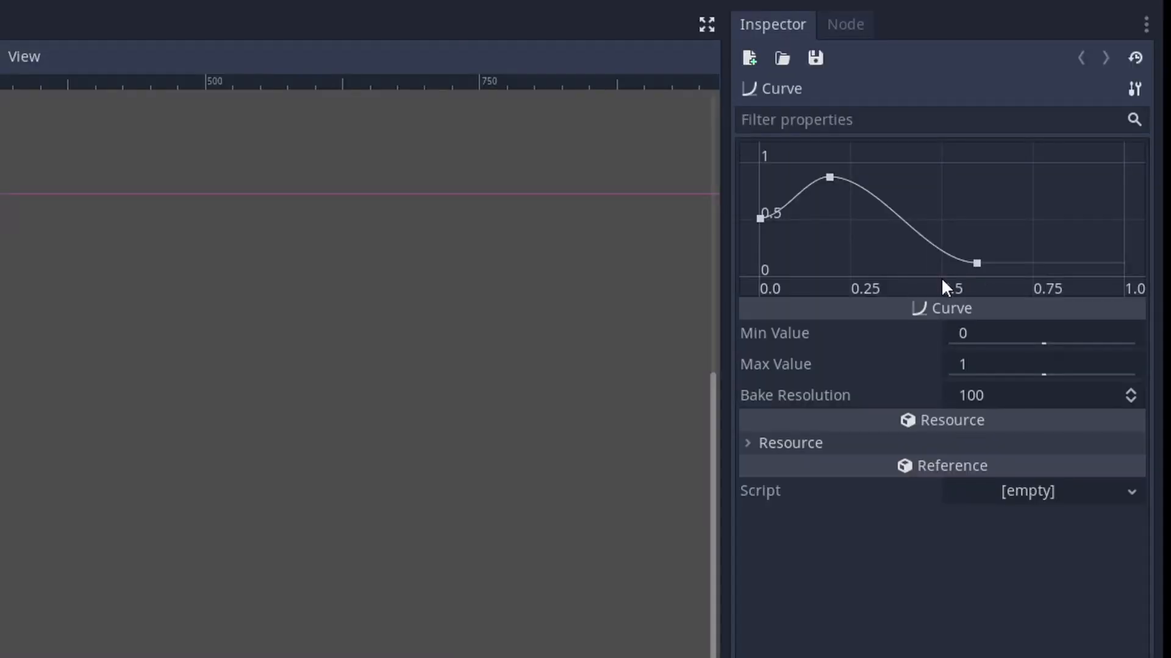
left_click_drag(975, 263, 1090, 185)
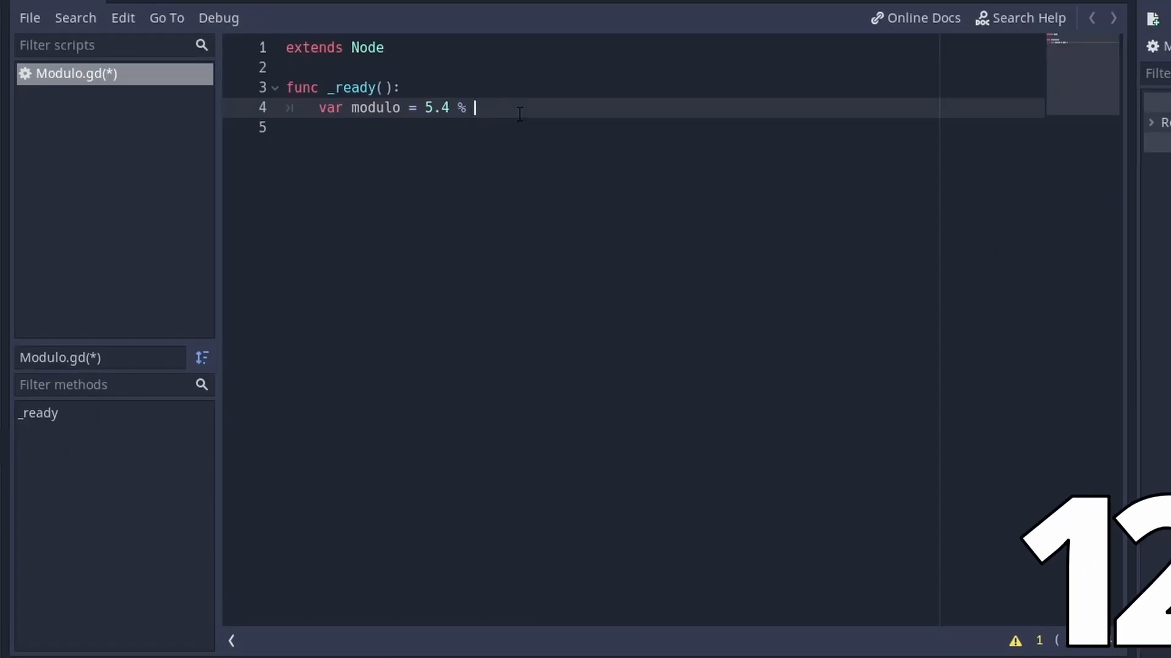
Step: Rewrite line 4 of Modulo.gd to use wrapf(5.4, 0, ...) in place of the % operator
type("5")
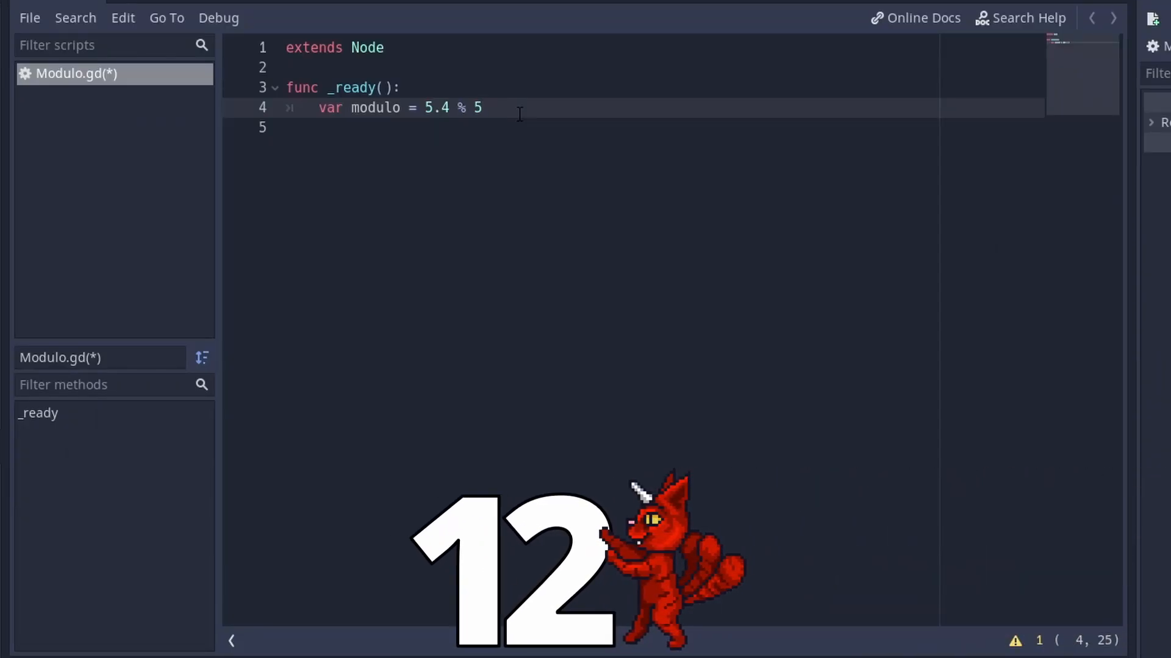
type("fp")
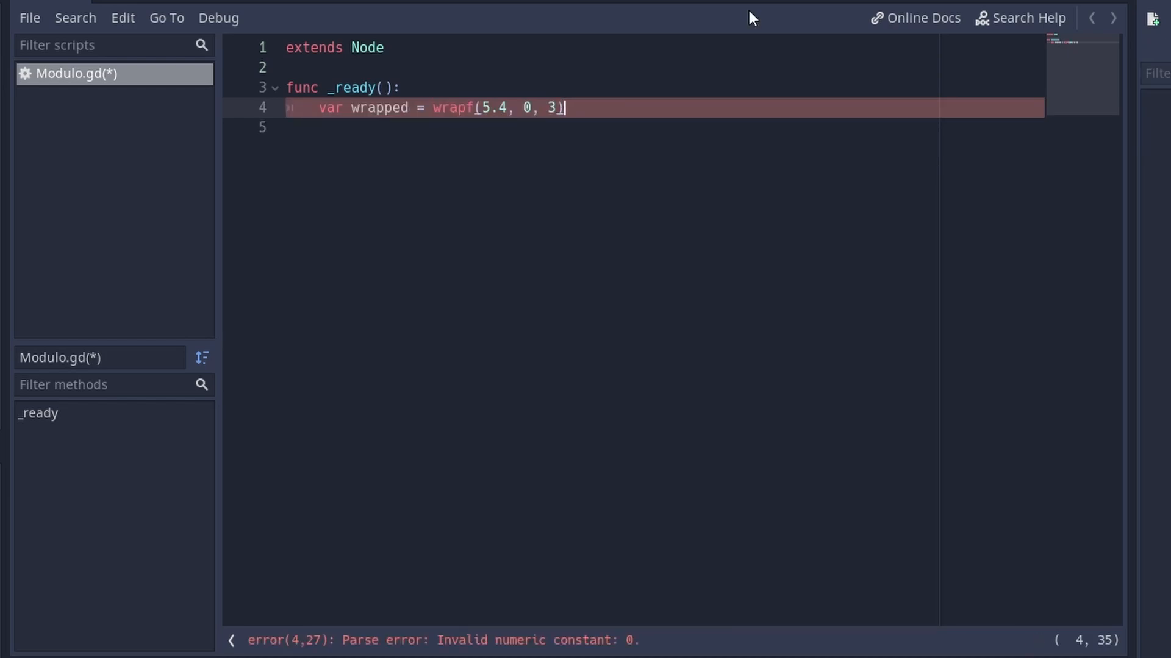
type("2.4")
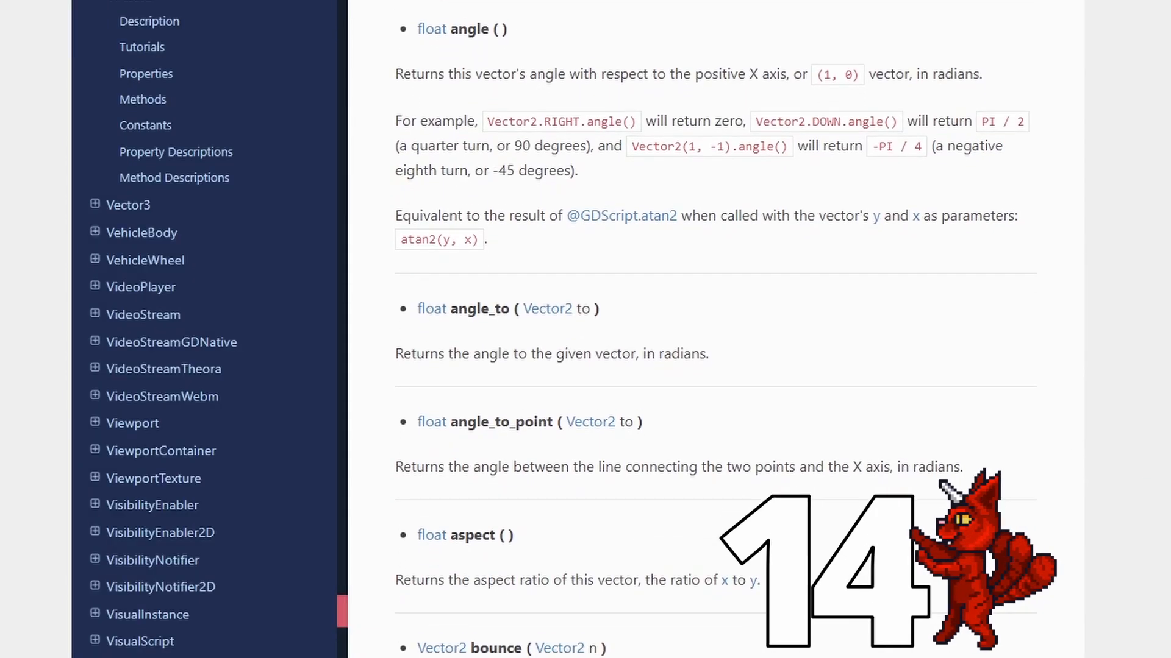
scroll("down", 3)
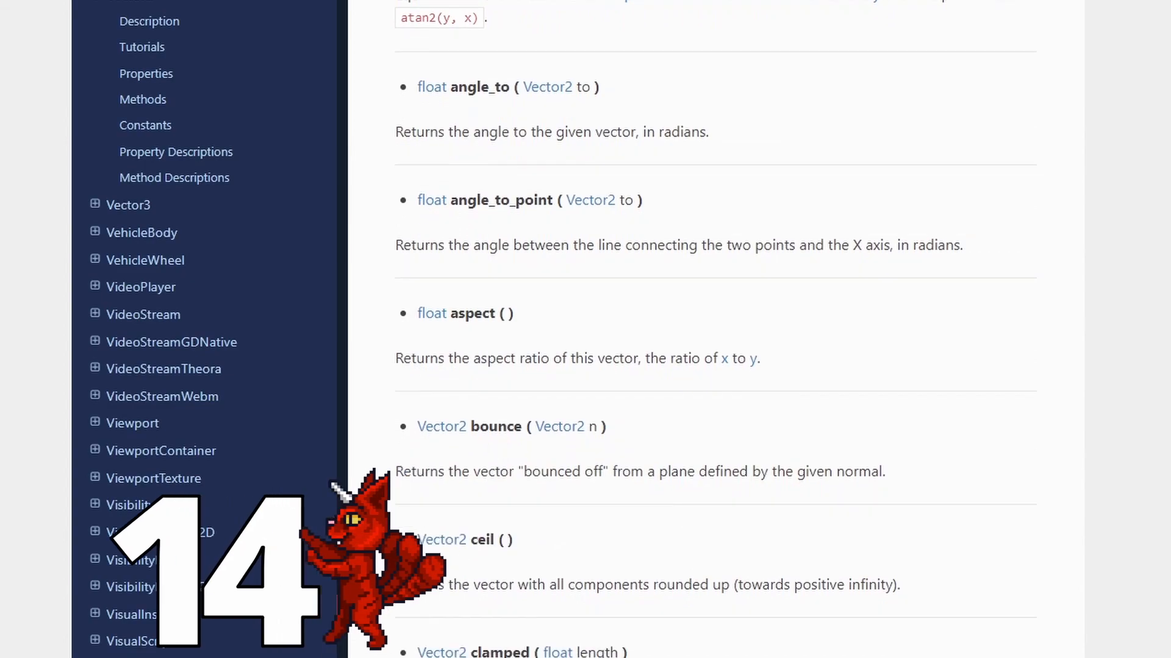
scroll("down", 3)
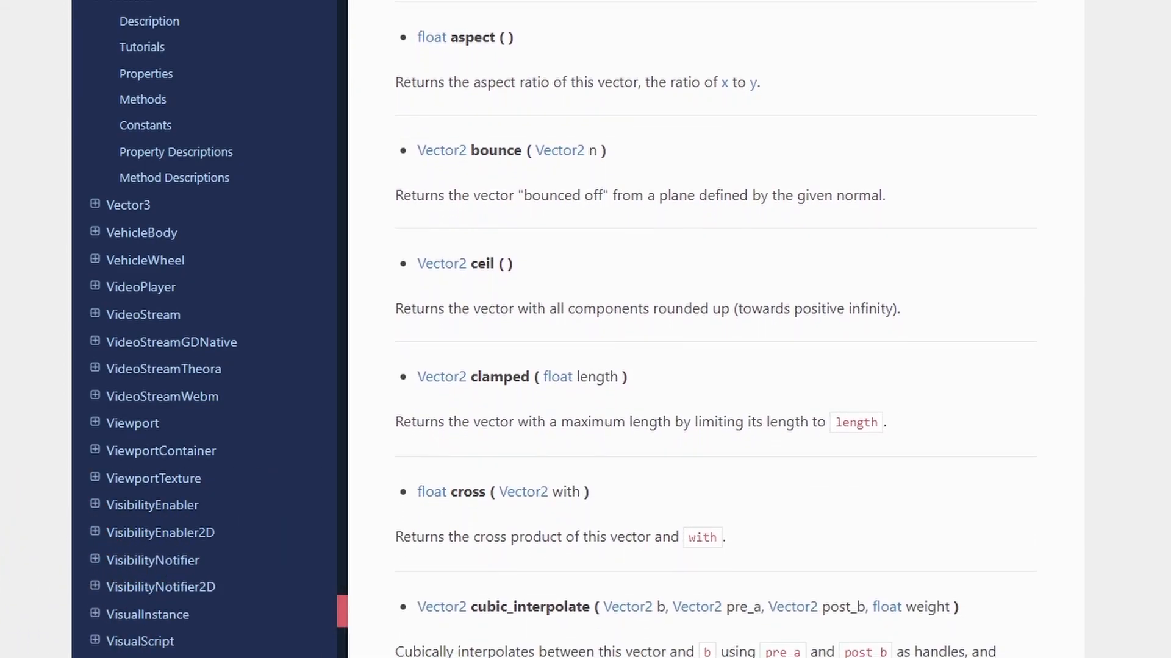
scroll("down", 3)
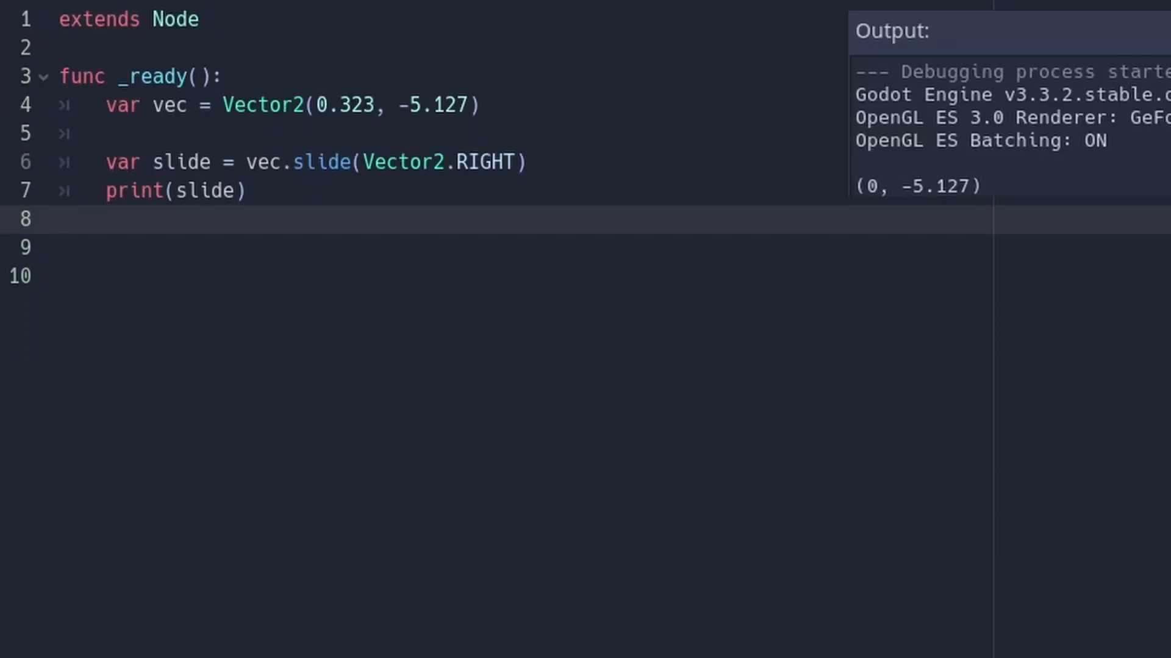
Step: Add 'var projection = vec.project(Vector2.RIGHT)' and 'var snap = vec.snapped(Vector2(0.05, 0.05))' lines
type("var projection = vec.project(Vector2.RIGHT)")
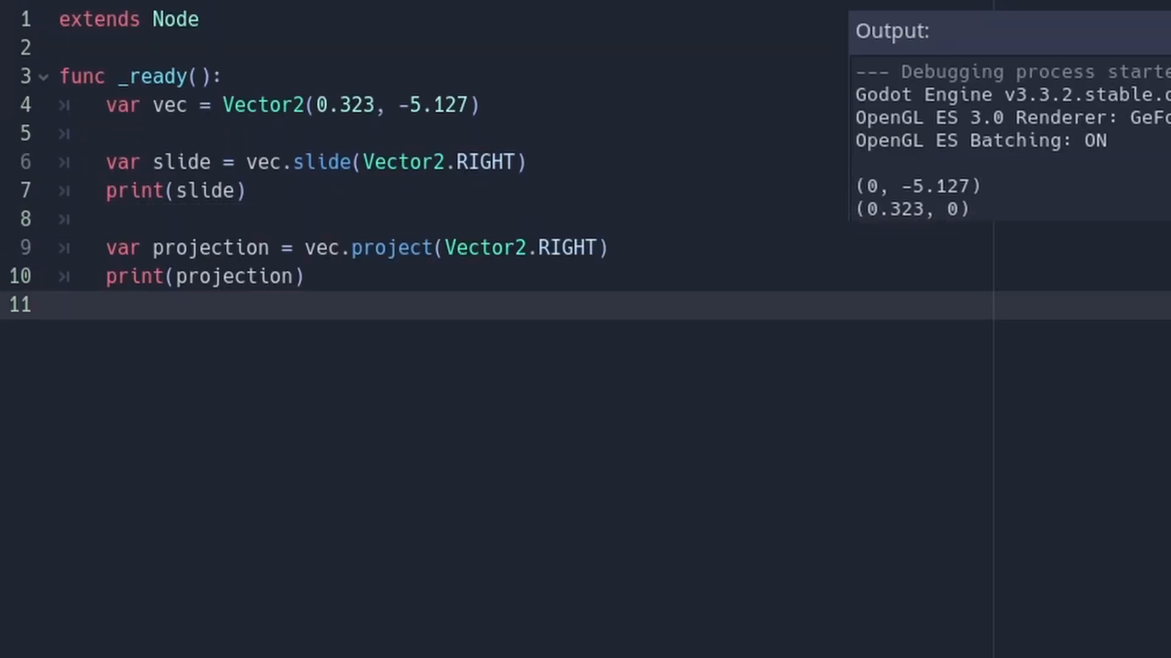
type("var snap = vec.snapped(Vector2(0.05, 0.05))")
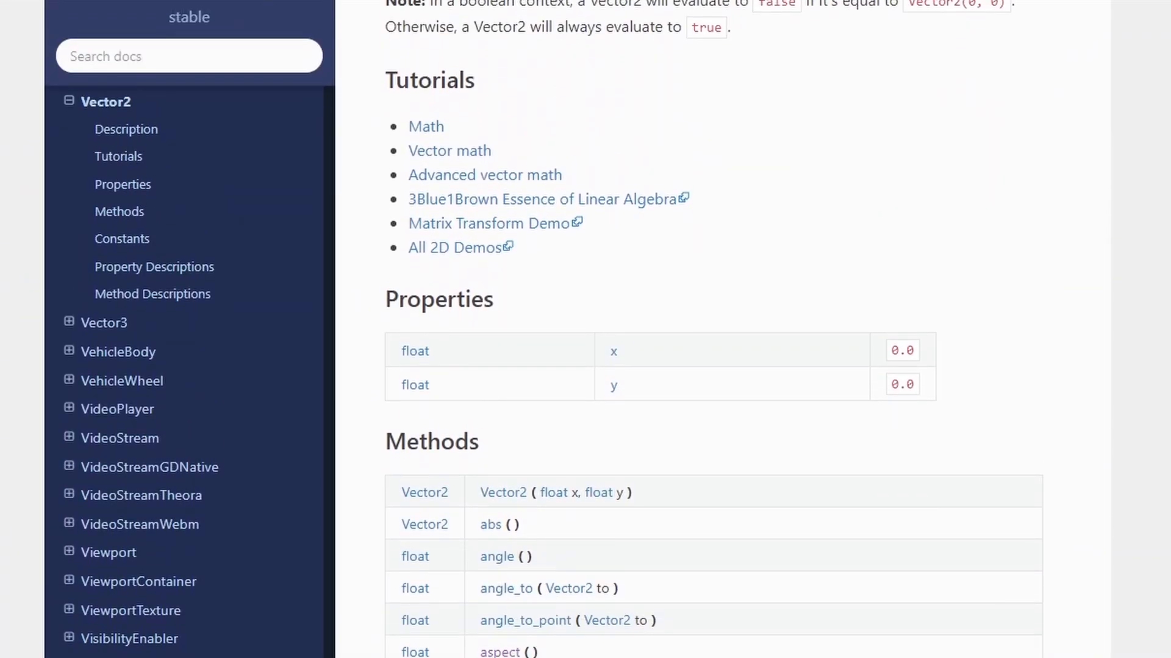
scroll("down", 3)
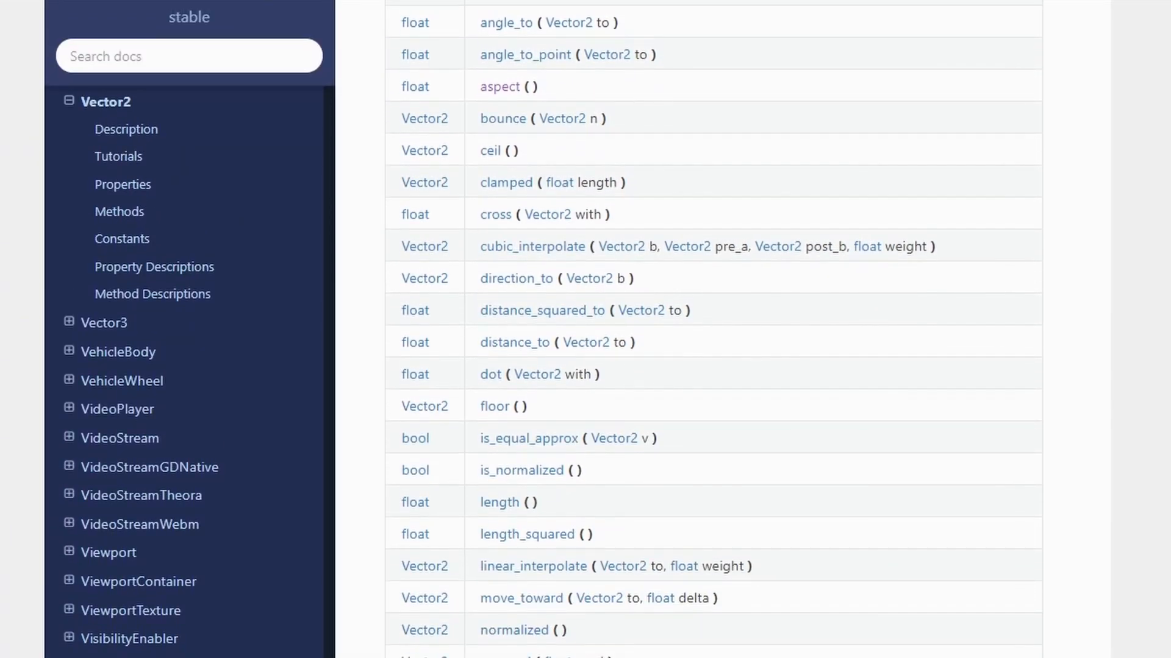